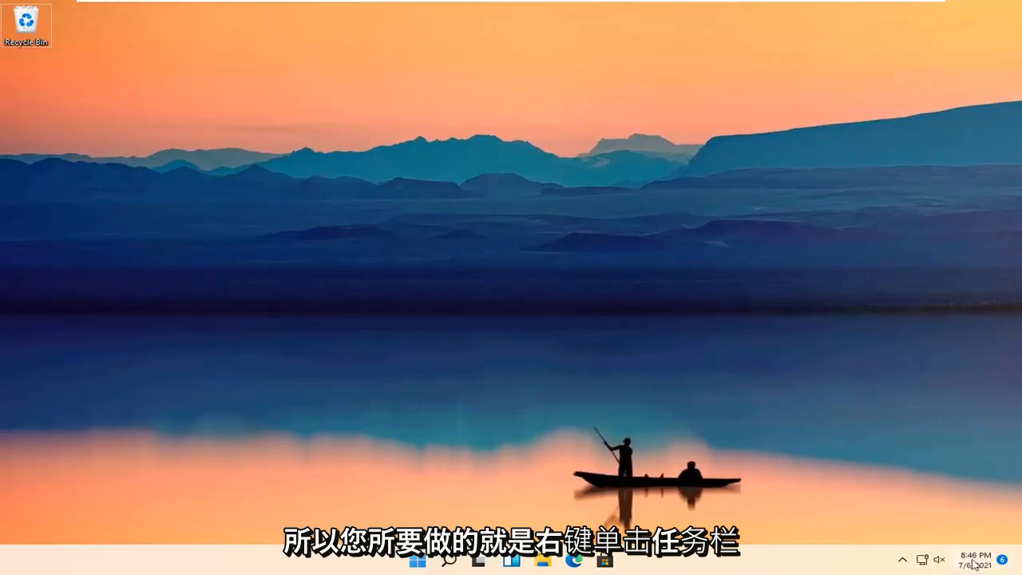
pyautogui.moveTo(974, 555)
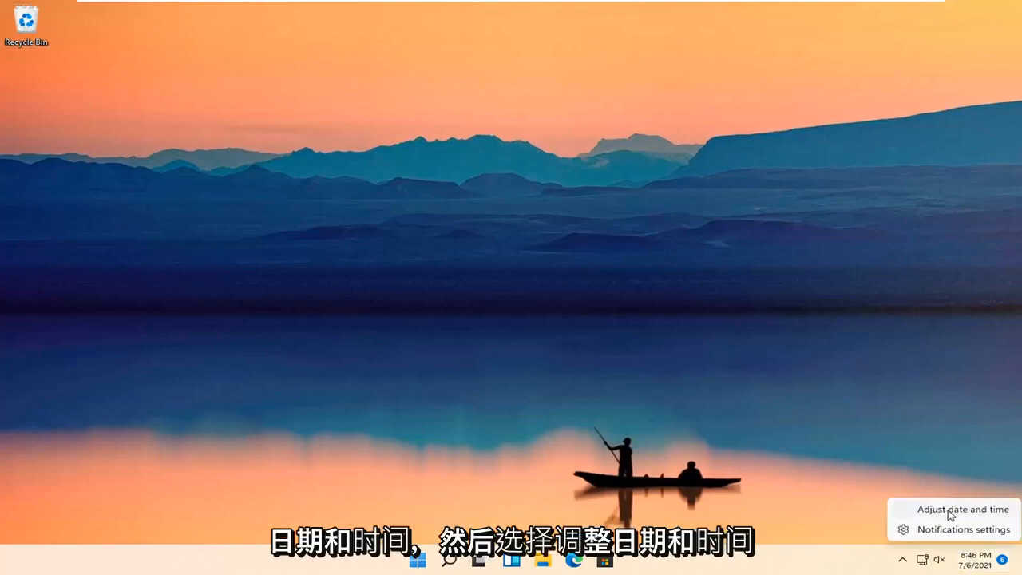
# Reach the Date & time settings page from the taskbar clock's Adjust date and time
pyautogui.click(963, 507)
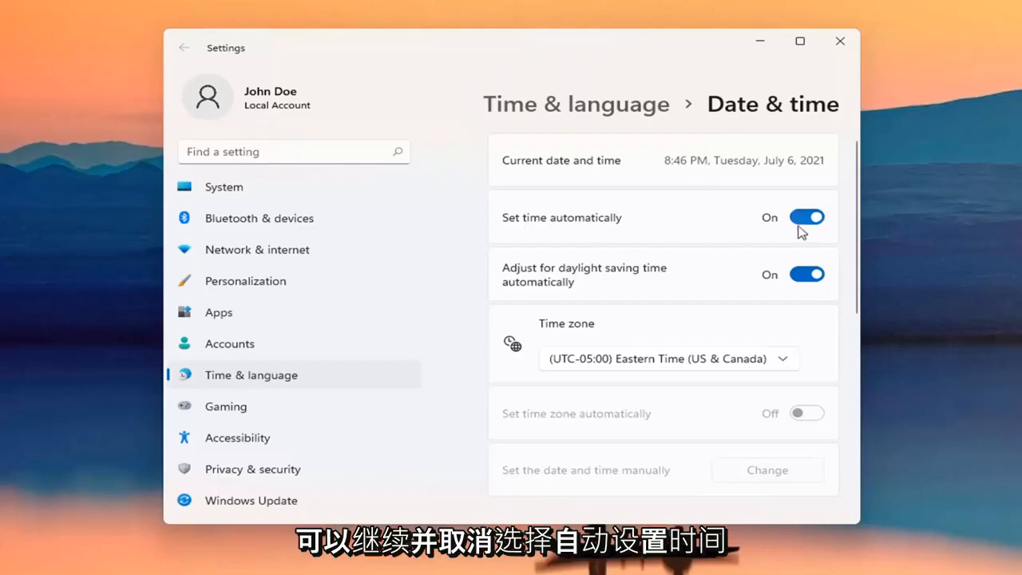
pyautogui.click(806, 217)
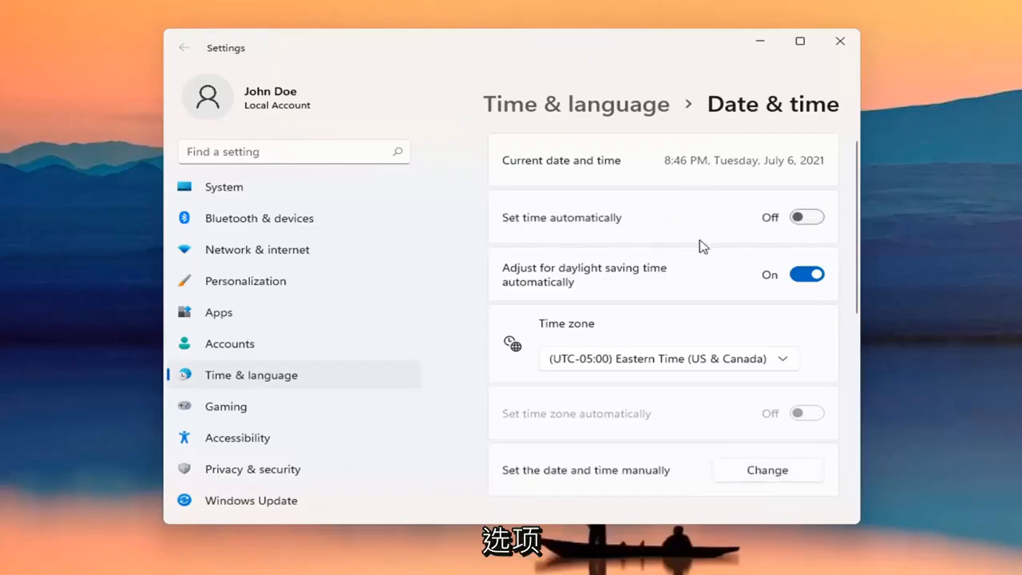
pyautogui.moveTo(584, 485)
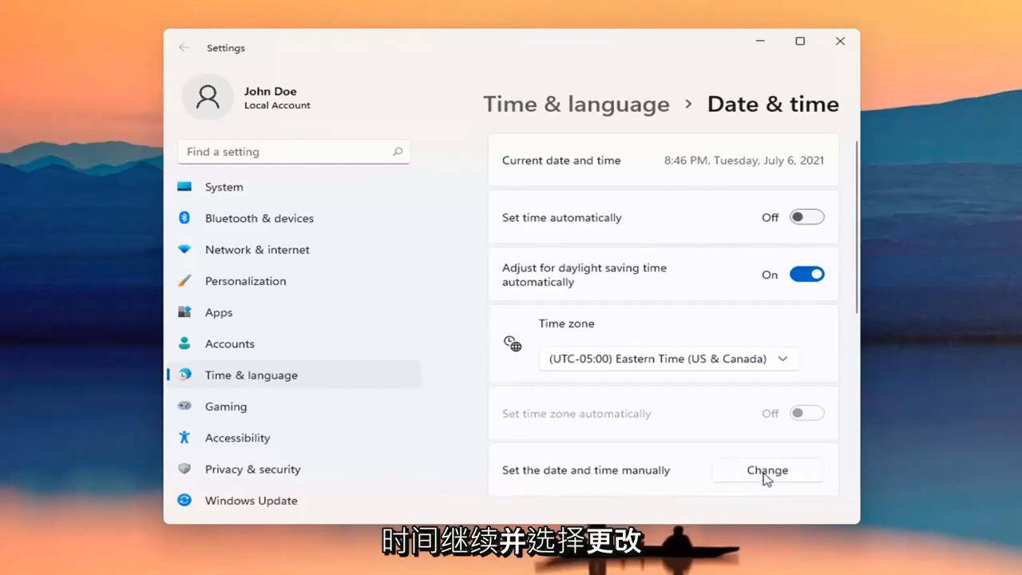
pyautogui.click(767, 470)
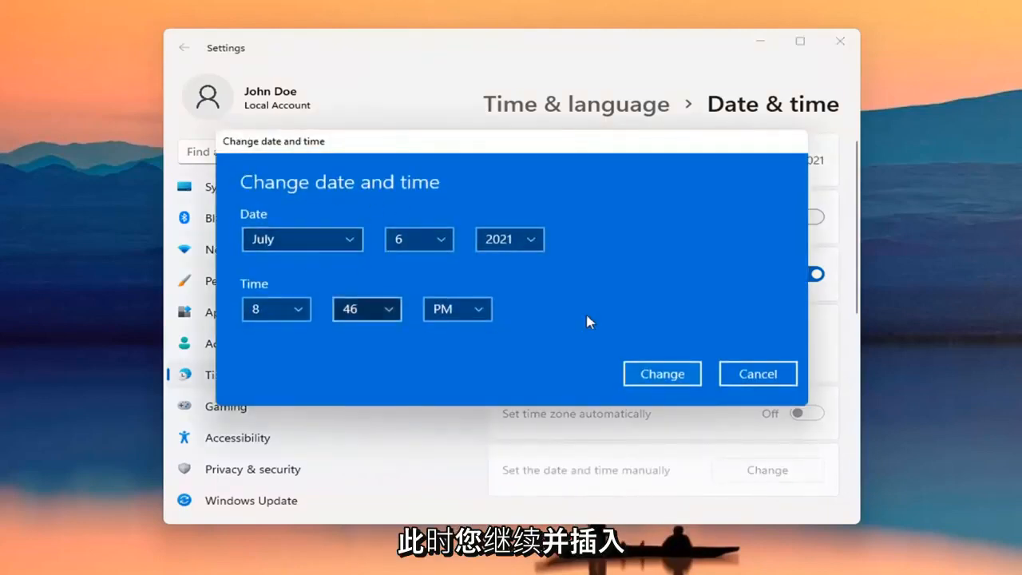
pyautogui.click(661, 373)
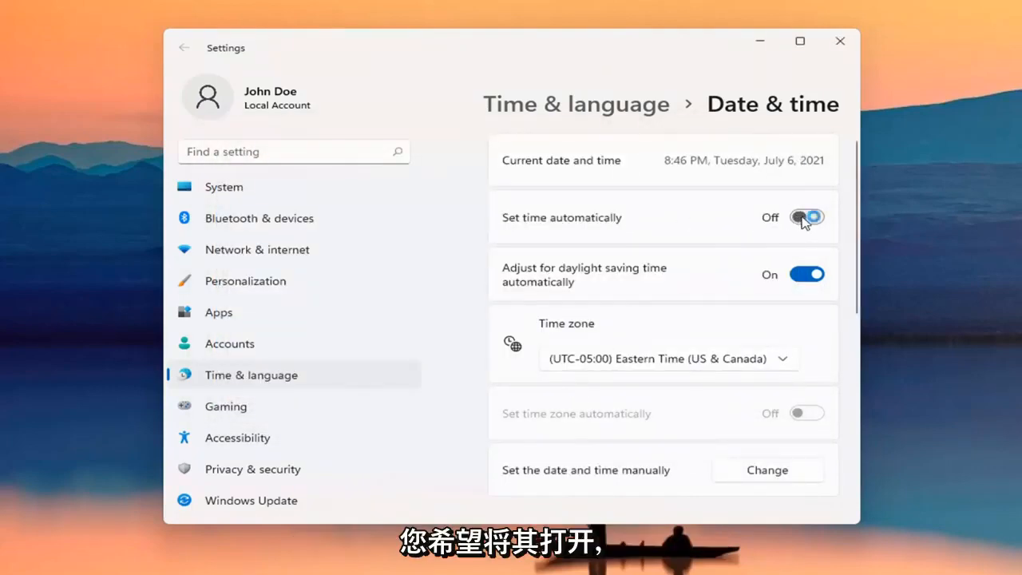
pyautogui.click(807, 217)
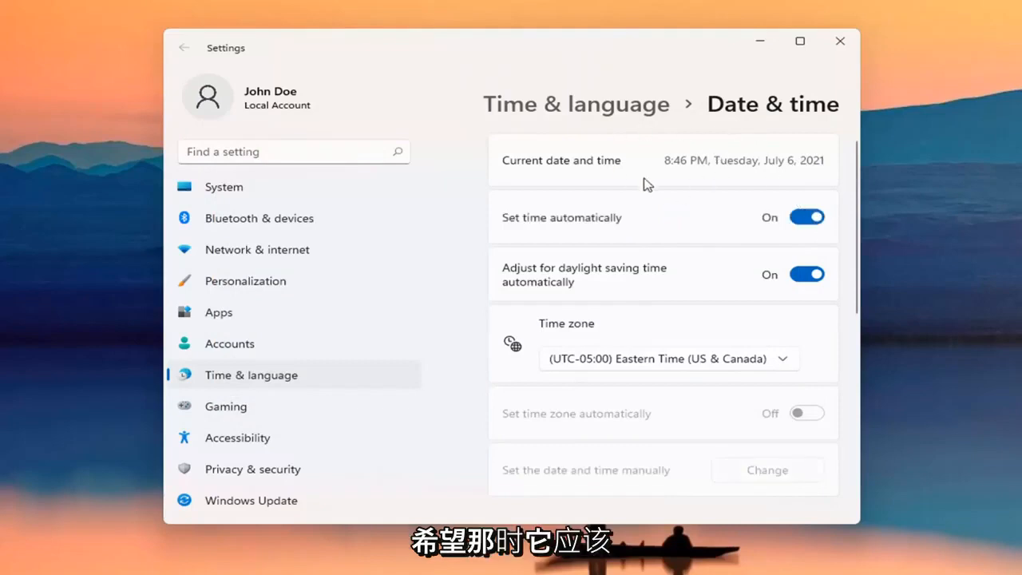
pyautogui.moveTo(690, 364)
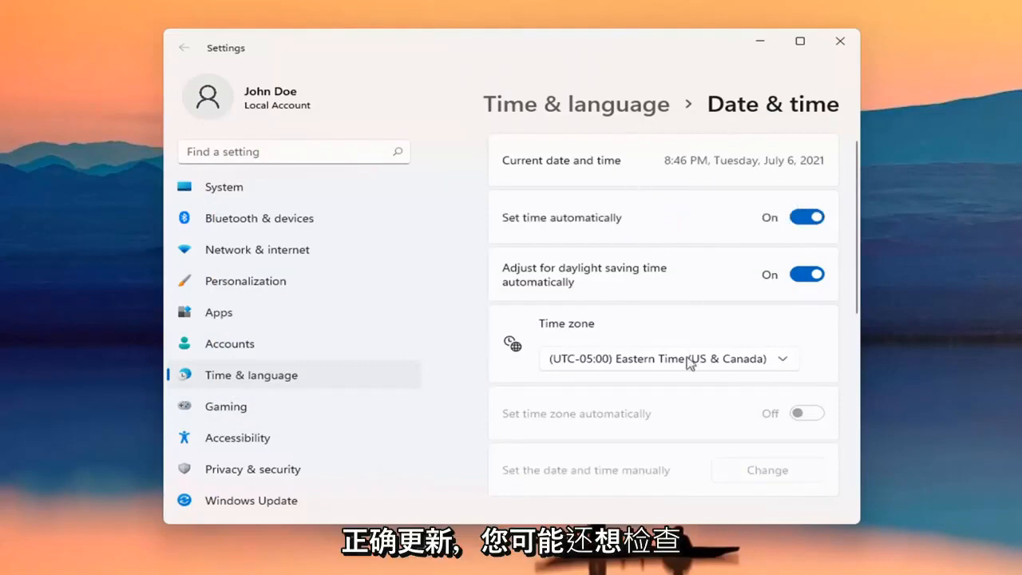
pyautogui.click(667, 358)
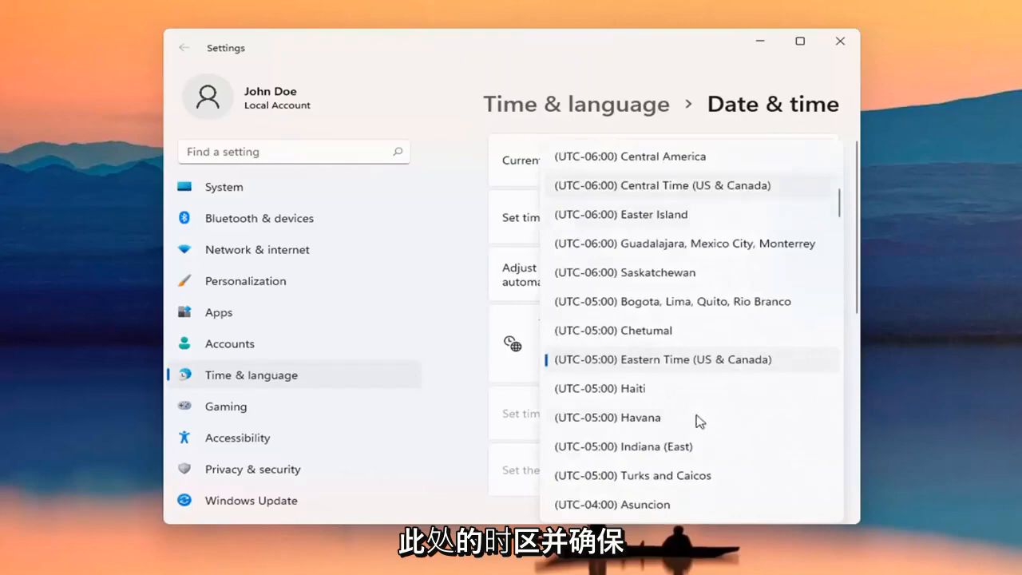
pyautogui.click(661, 359)
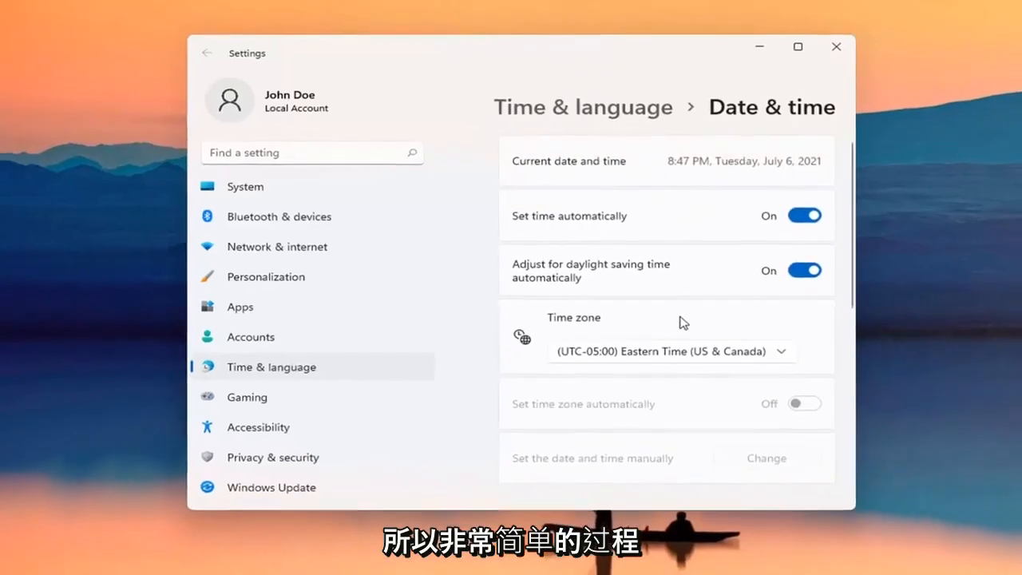